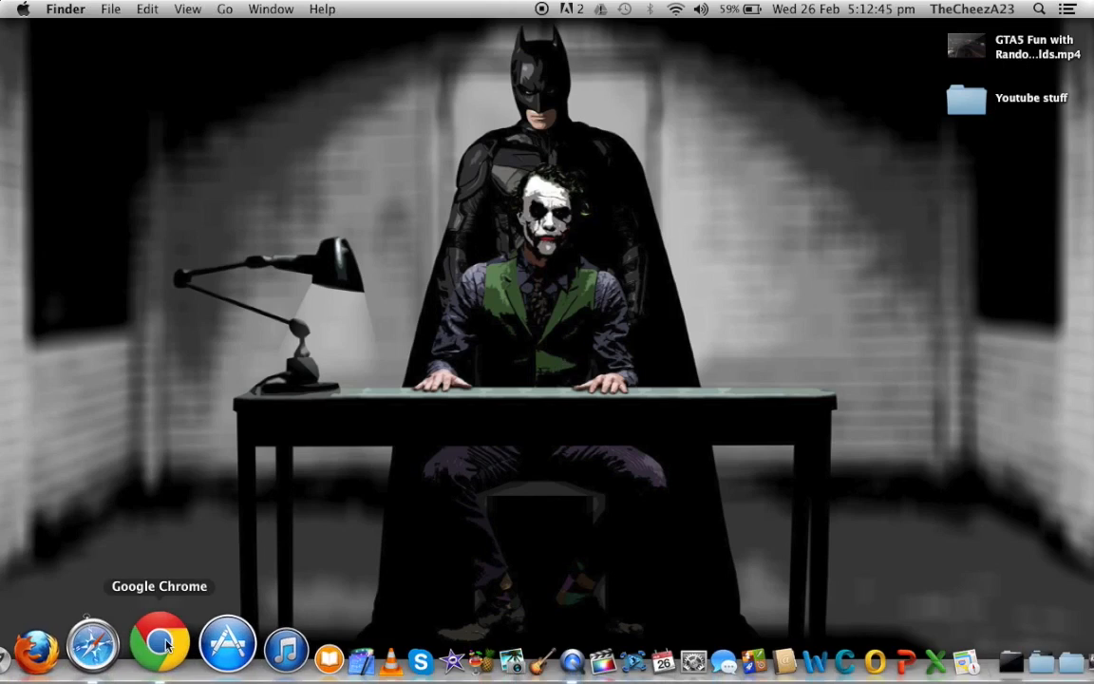
Search Google for 'handbrake mac' in Chrome and pick the HandBrake: Downloads result
left_click(159, 644)
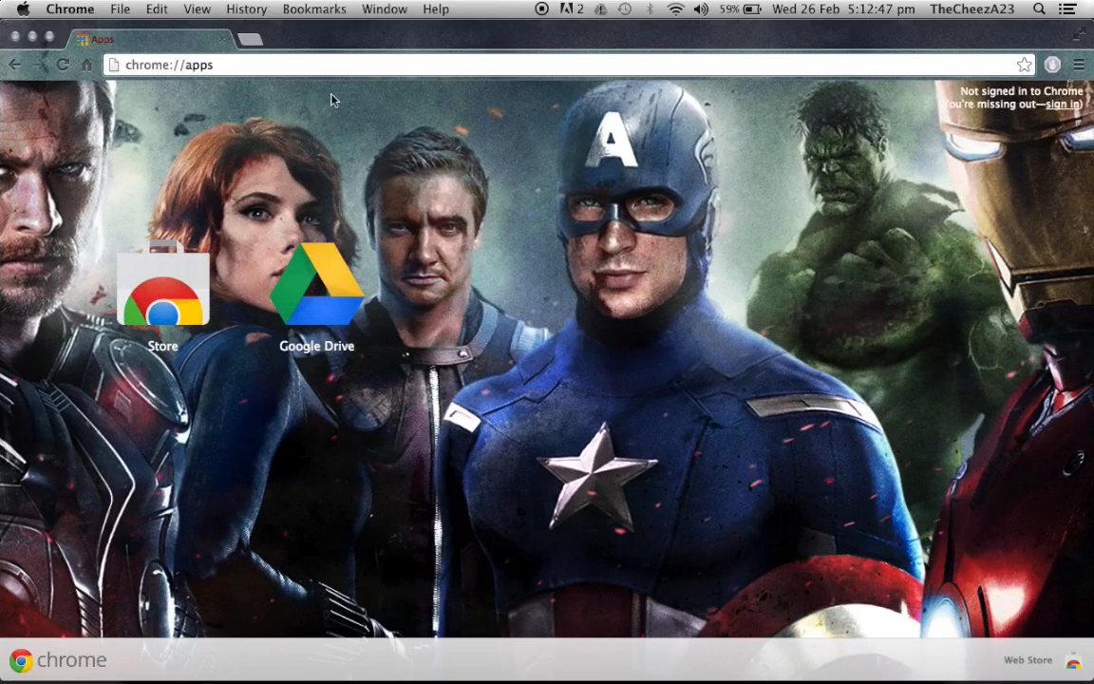
left_click(169, 65)
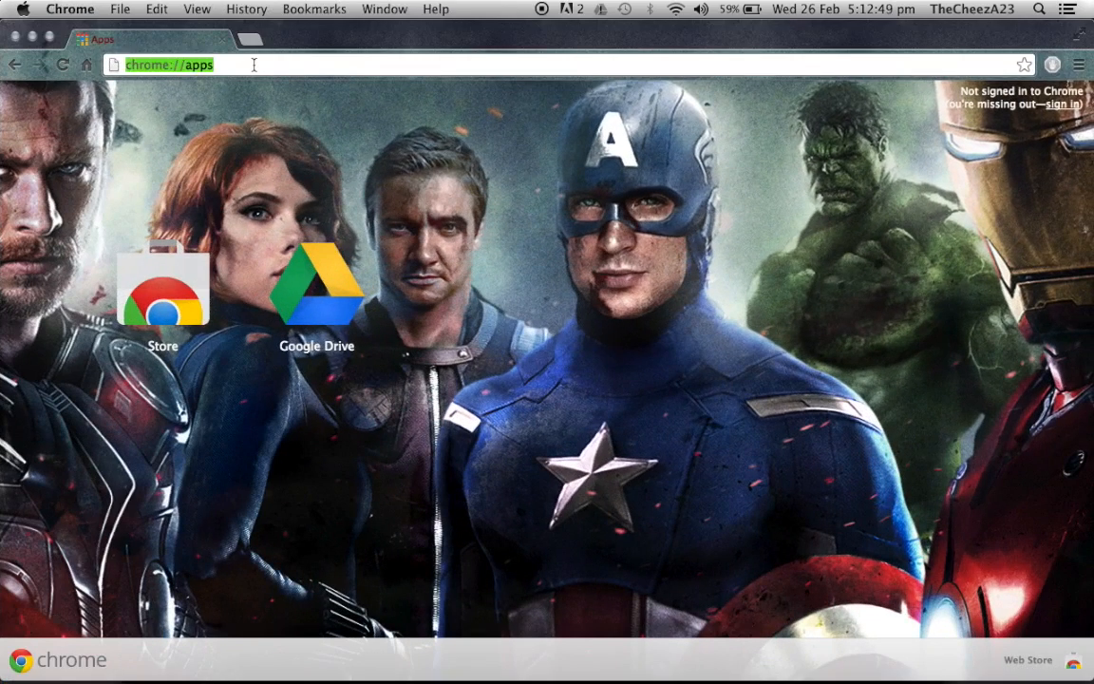
type("han")
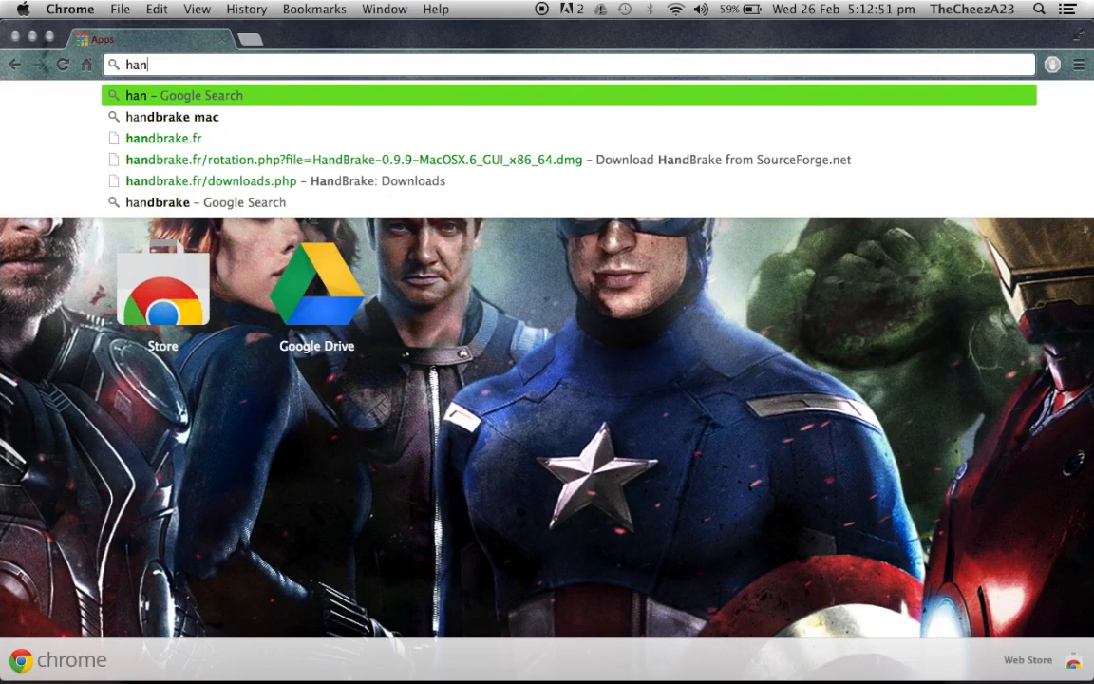
type("dbrak")
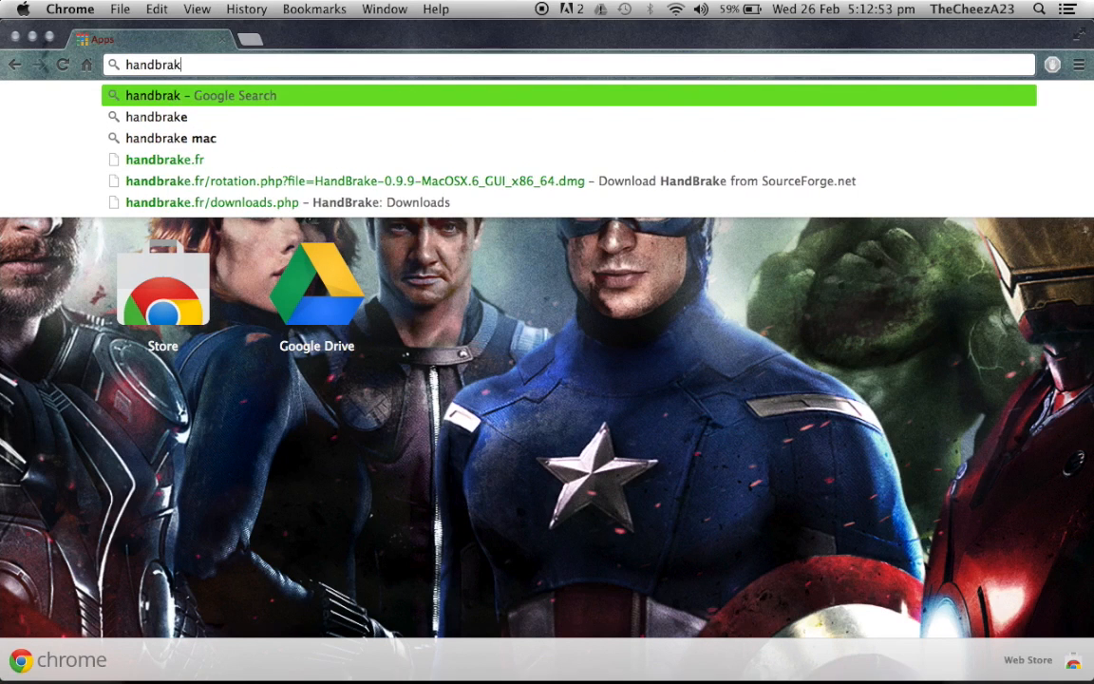
left_click(171, 137)
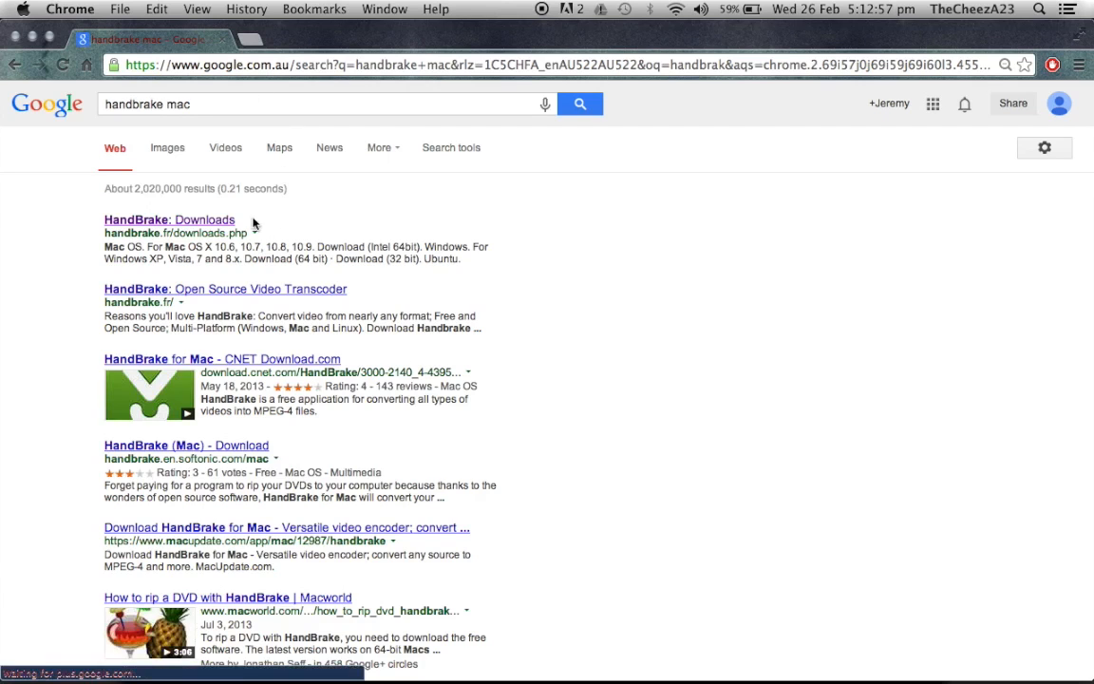
left_click(169, 221)
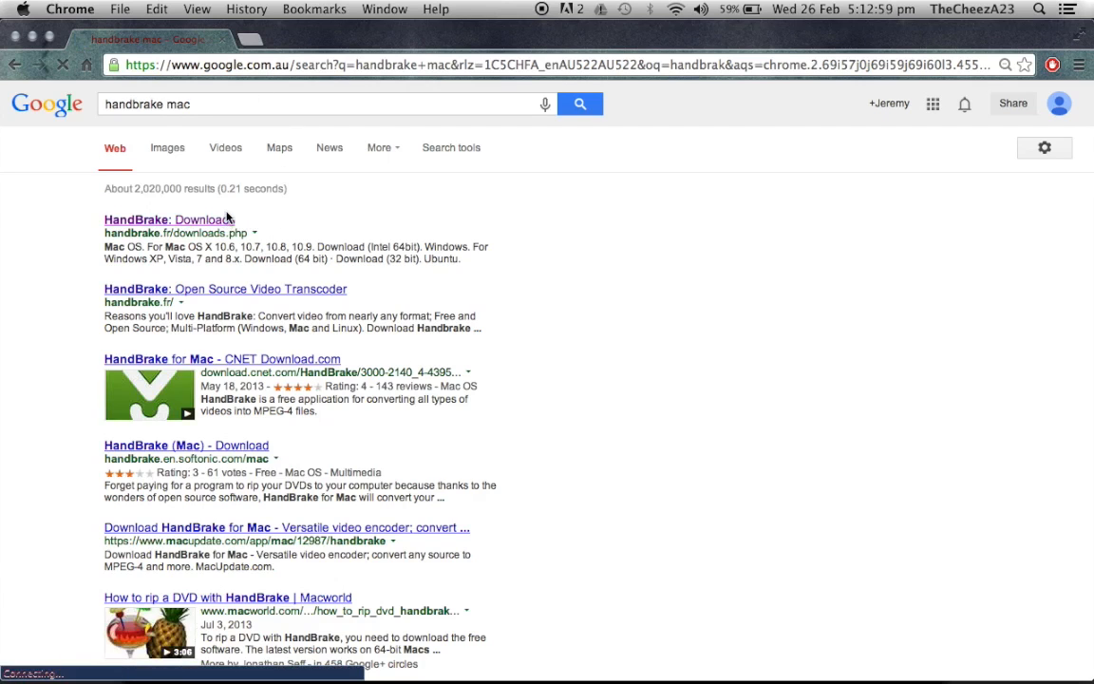
Start the Intel 64-bit Mac OS download of HandBrake 0.9.9 from handbrake.fr via SourceForge
left_click(167, 220)
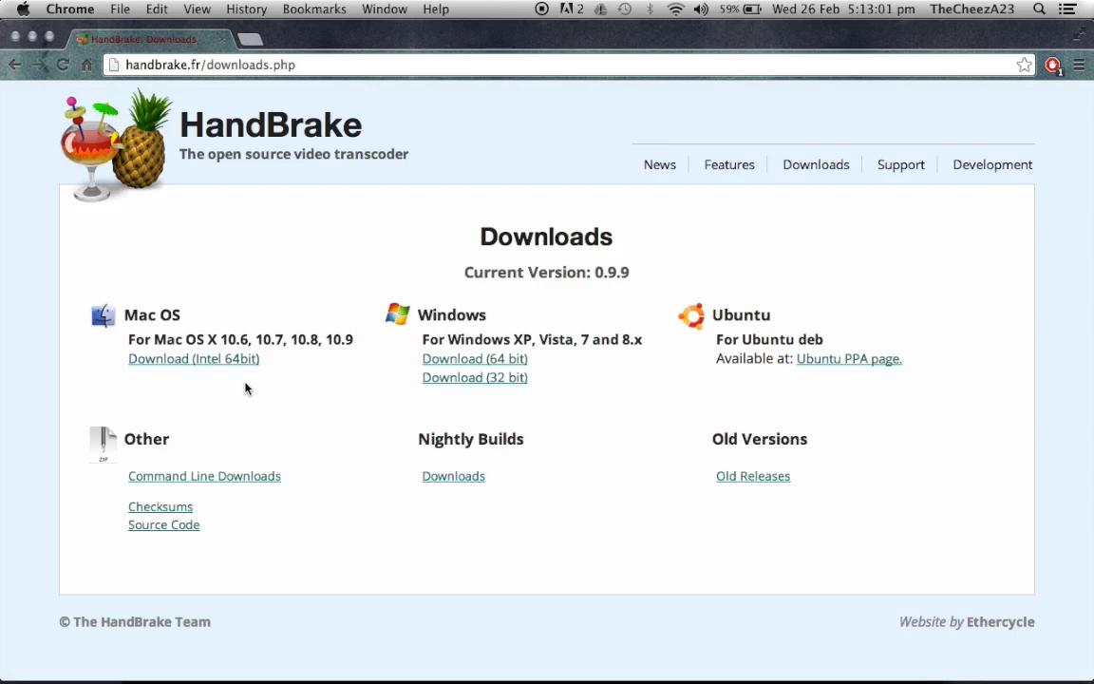
mouse_move(530, 323)
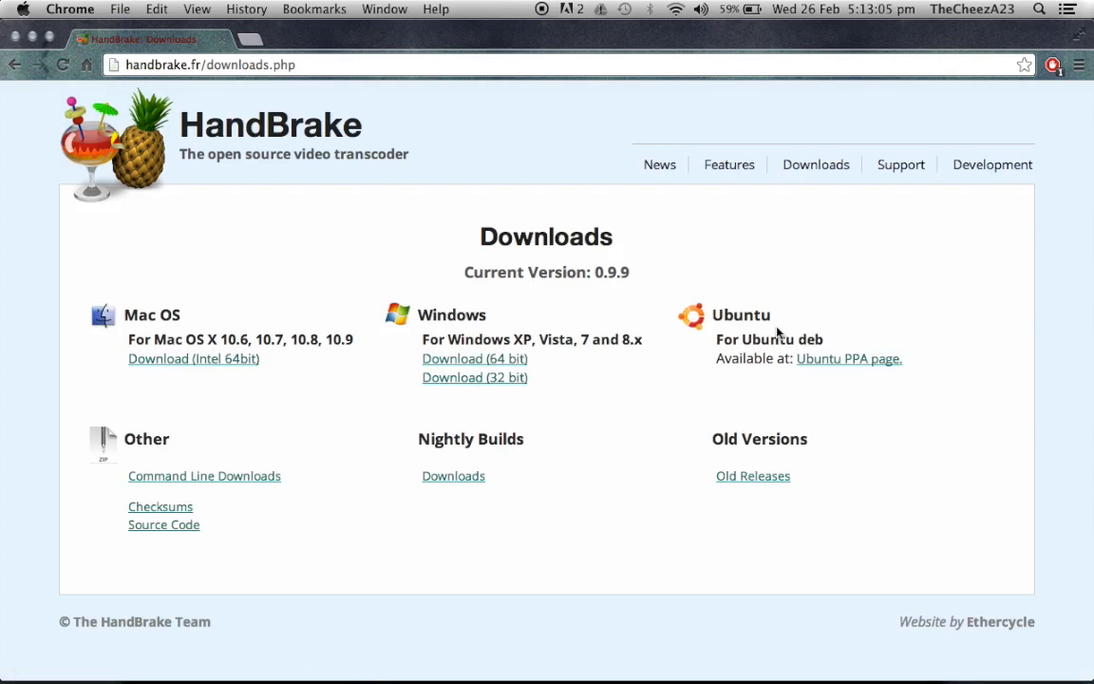
mouse_move(218, 414)
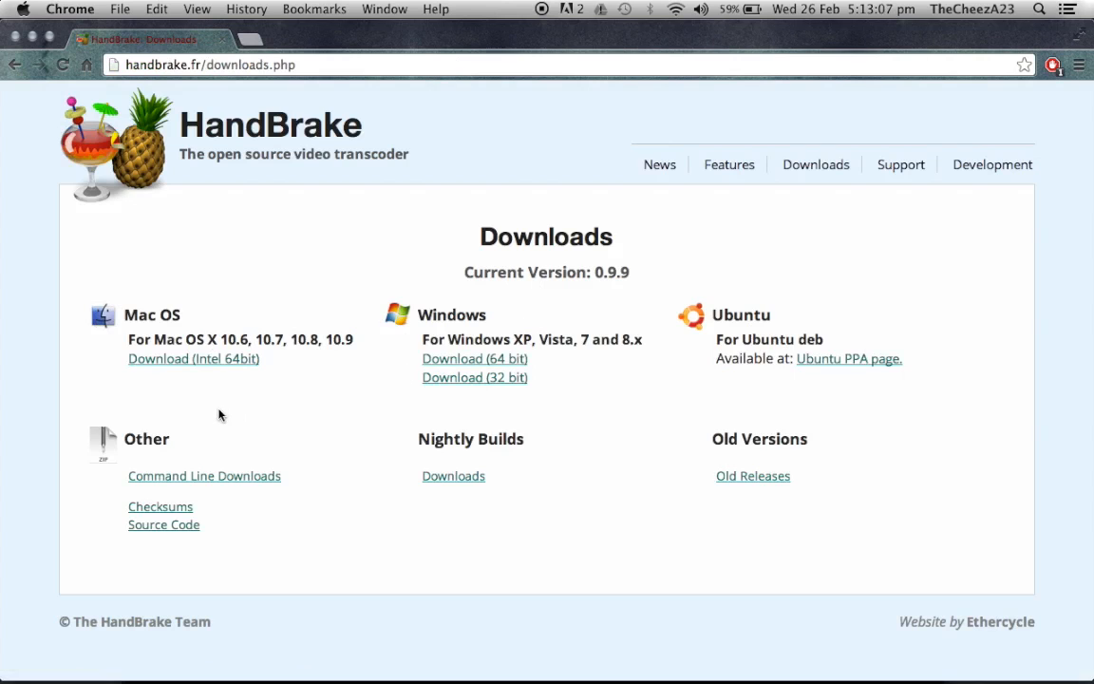
mouse_move(194, 357)
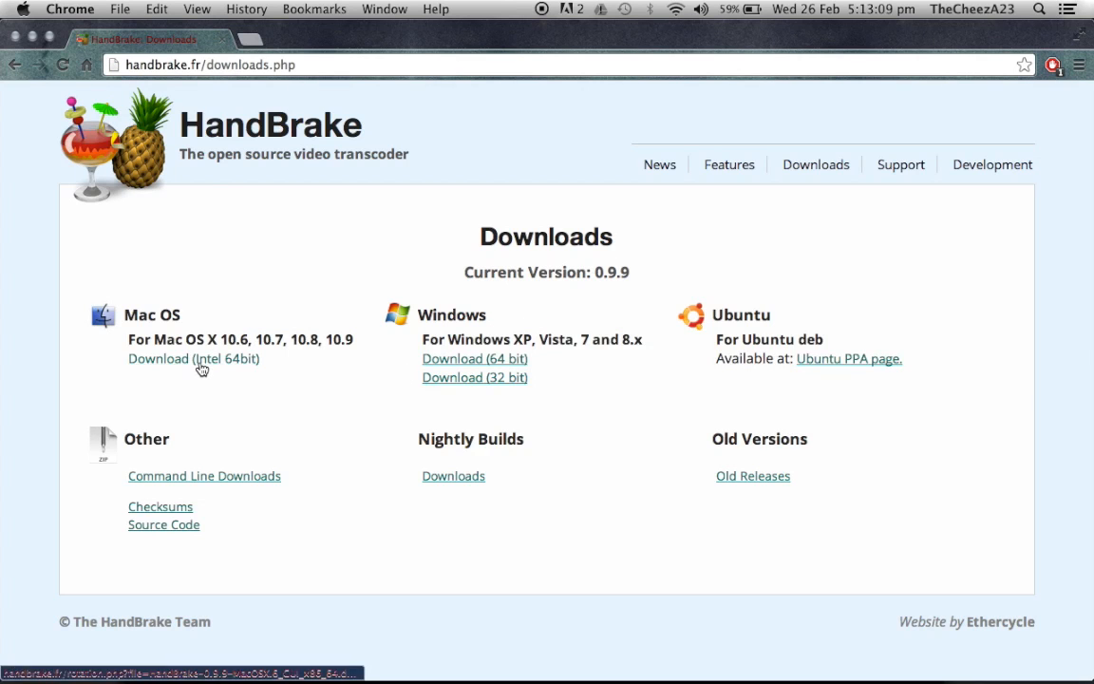
left_click(194, 359)
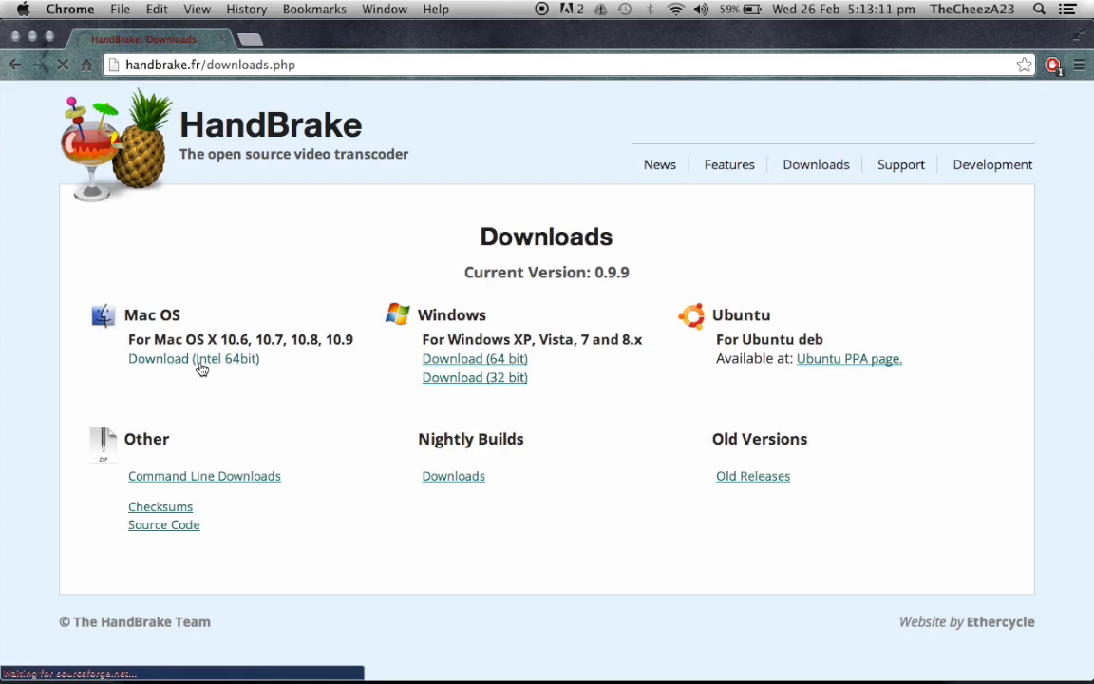
left_click(194, 357)
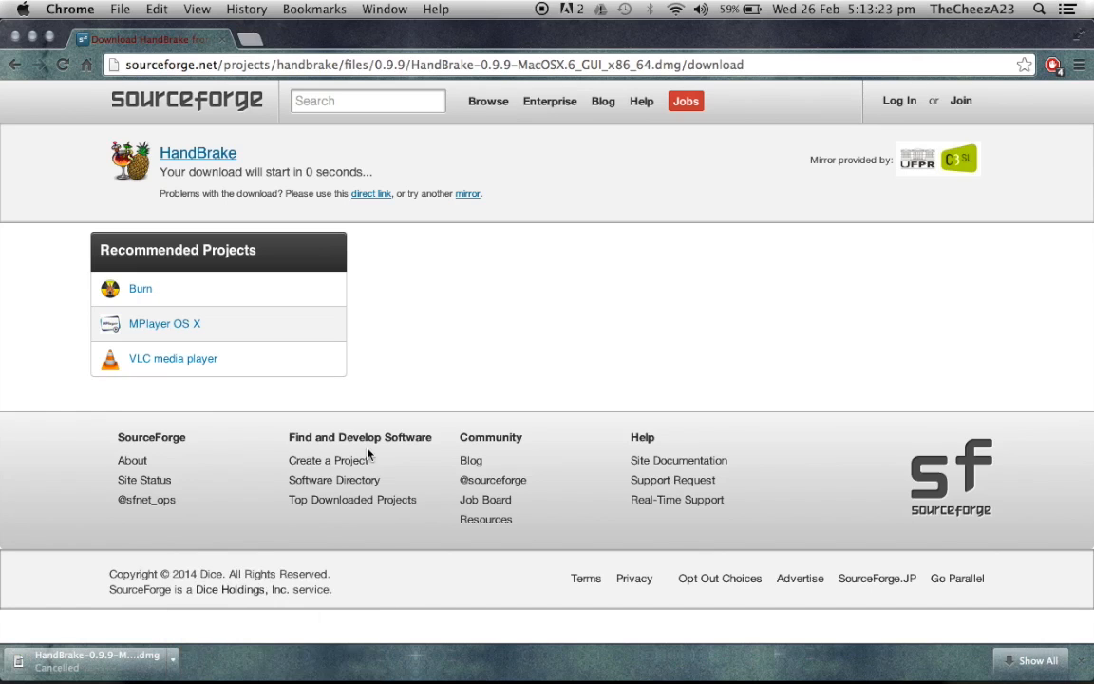
mouse_move(28, 49)
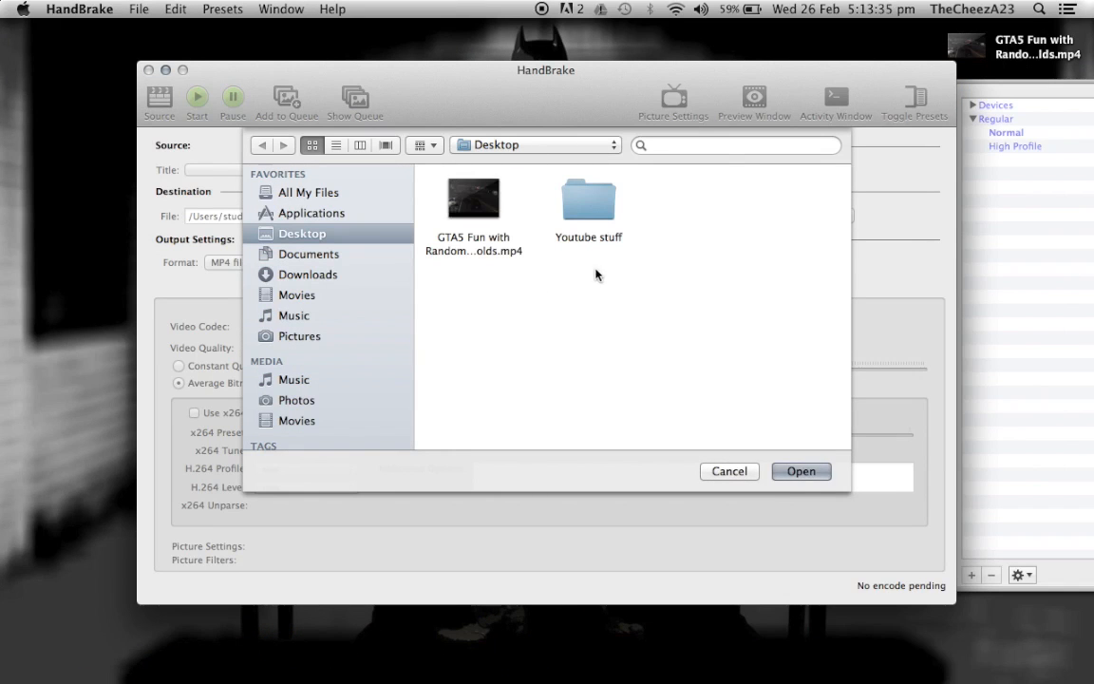
mouse_move(479, 209)
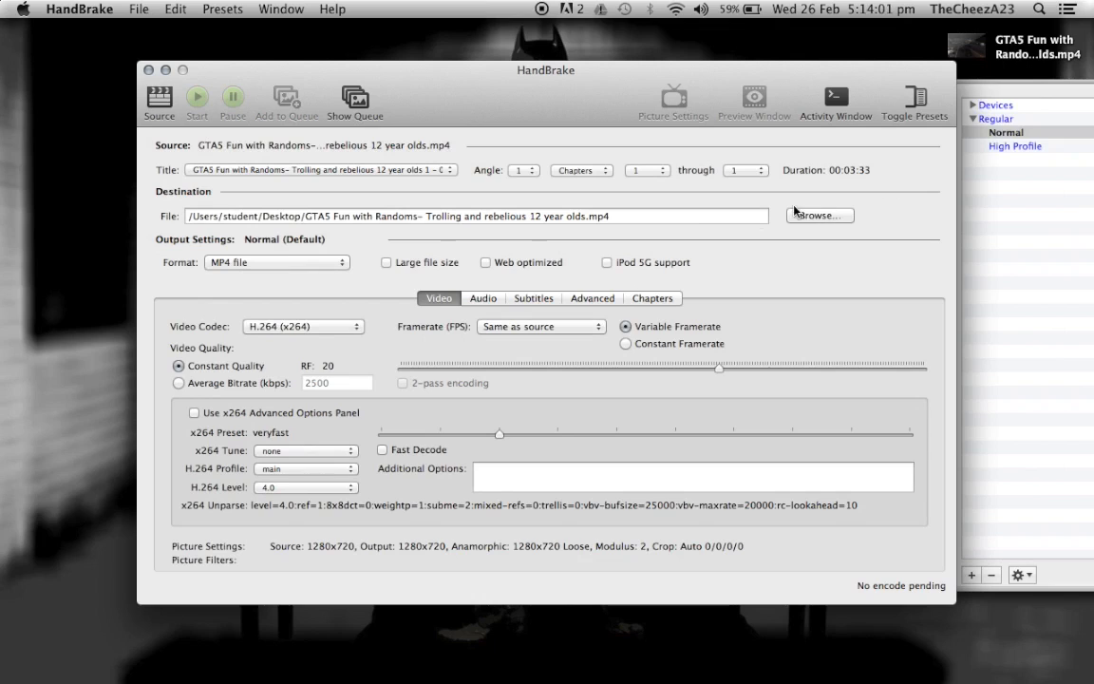
mouse_move(380, 251)
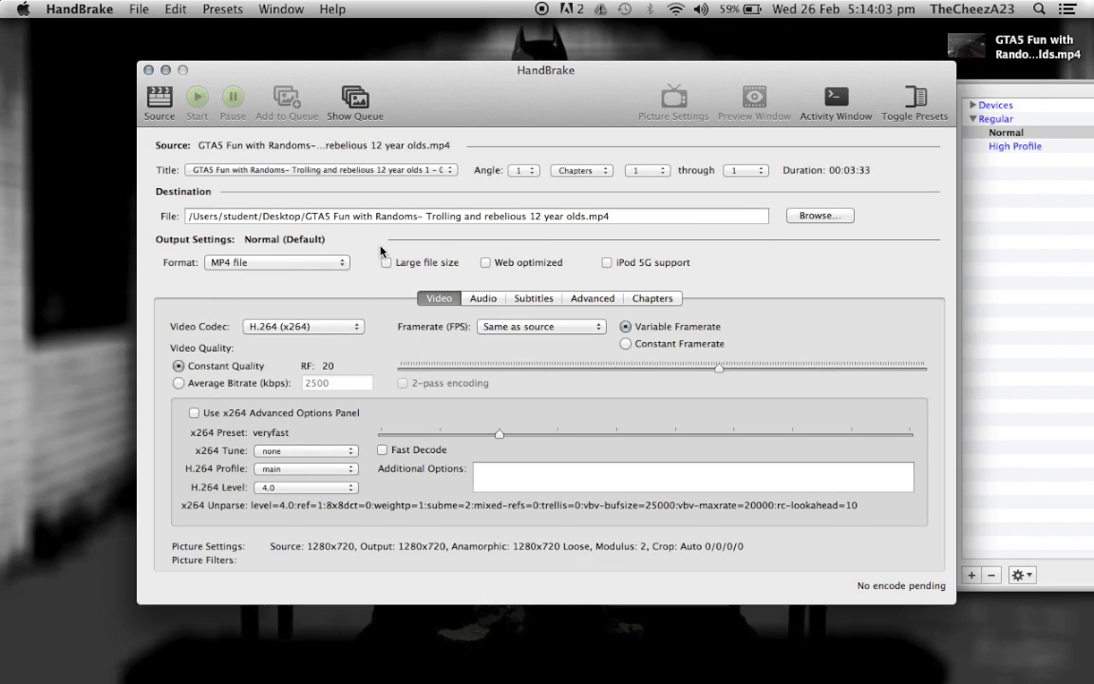
mouse_move(562, 209)
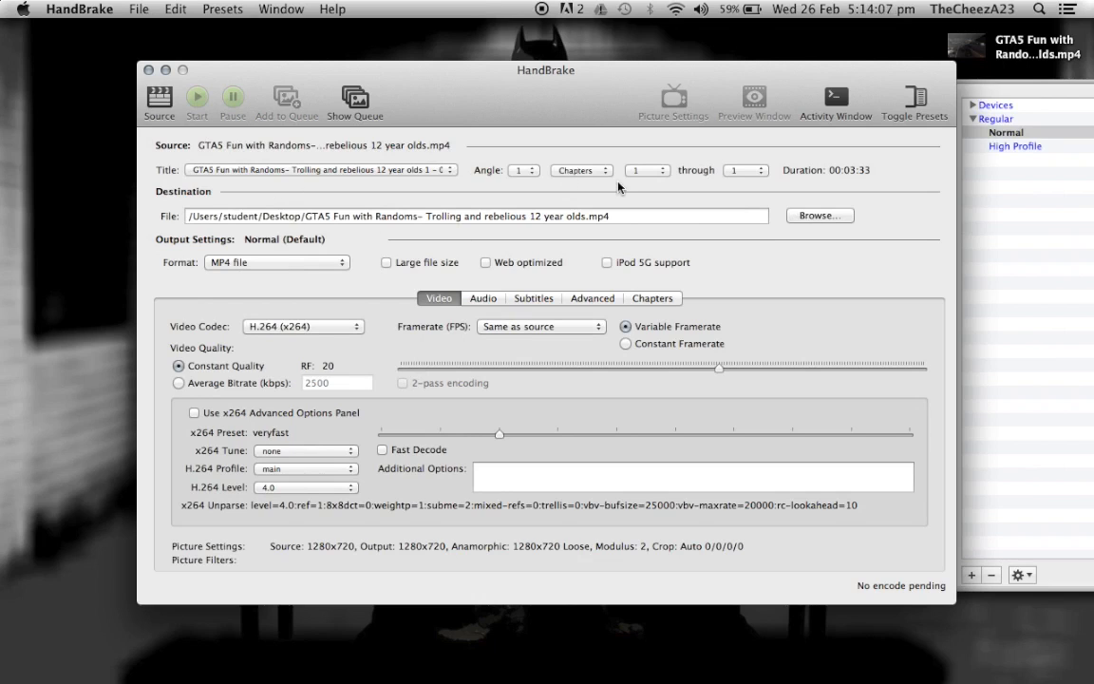
mouse_move(760, 175)
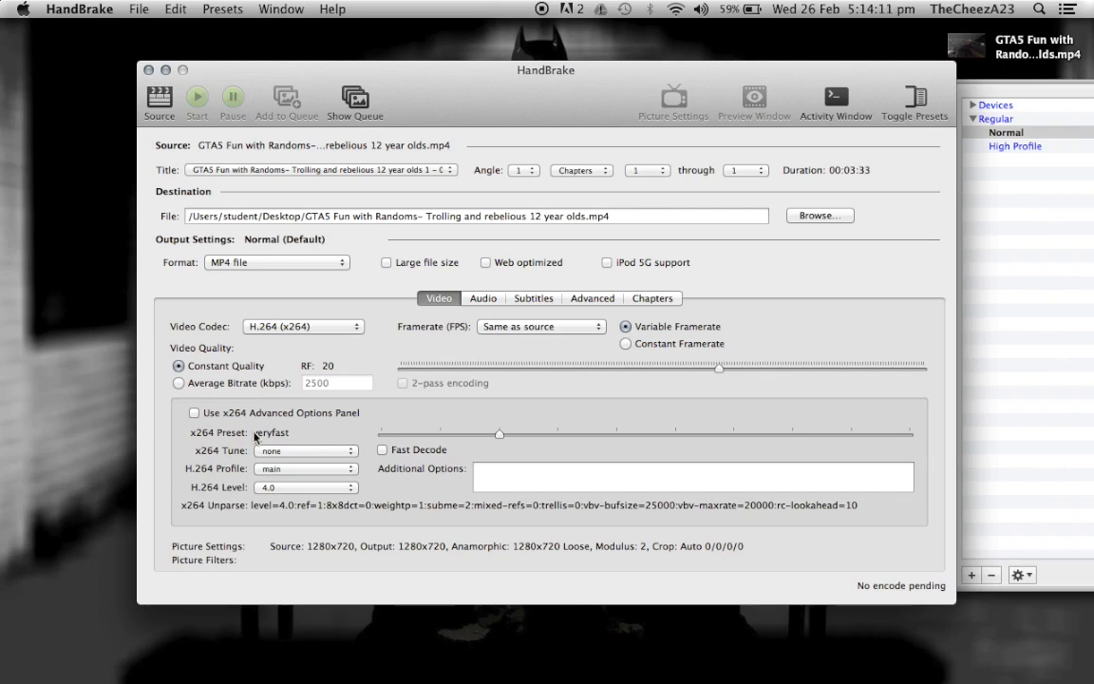
mouse_move(236, 397)
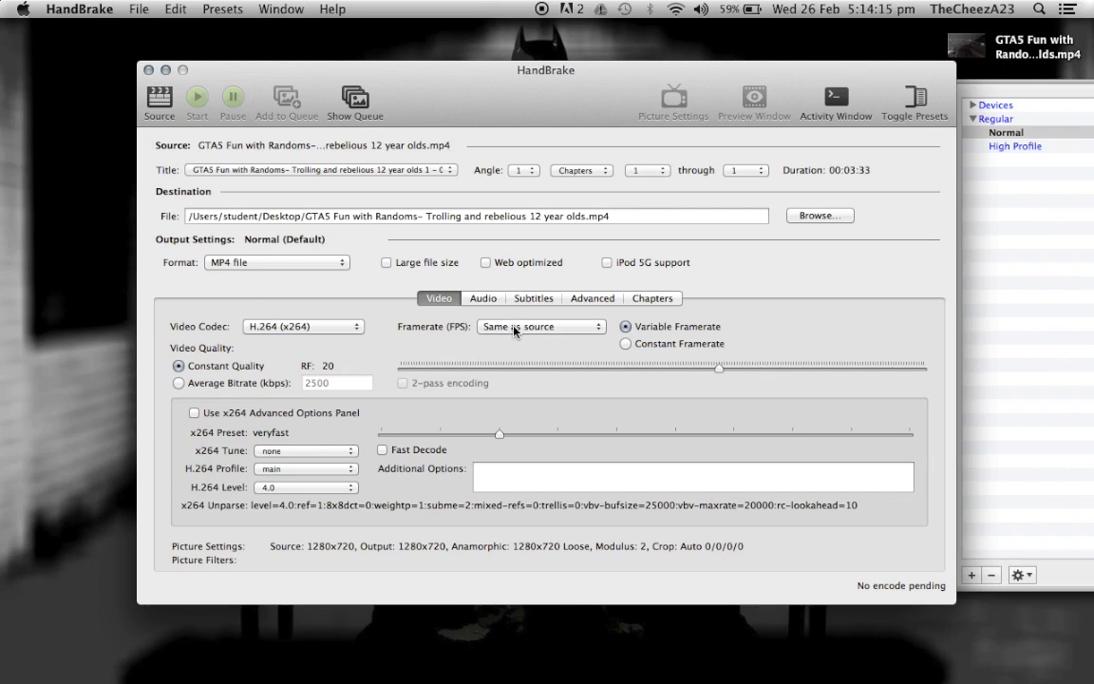
mouse_move(490, 334)
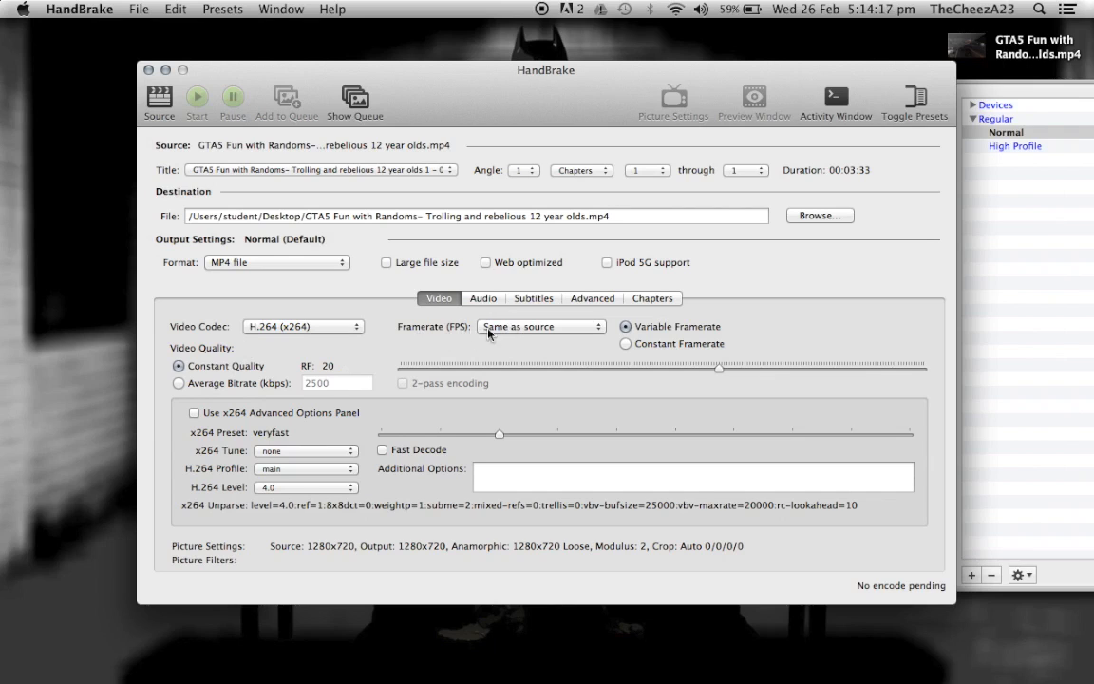
Set the output frame rate to 30 fps
left_click(540, 327)
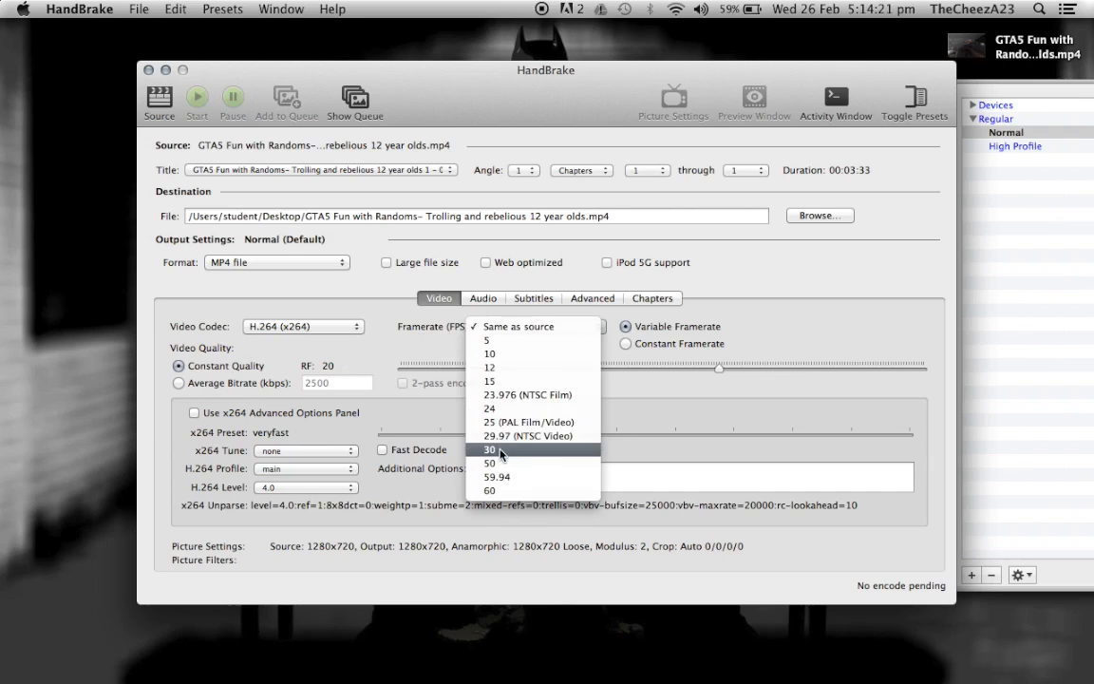
left_click(491, 448)
type("-")
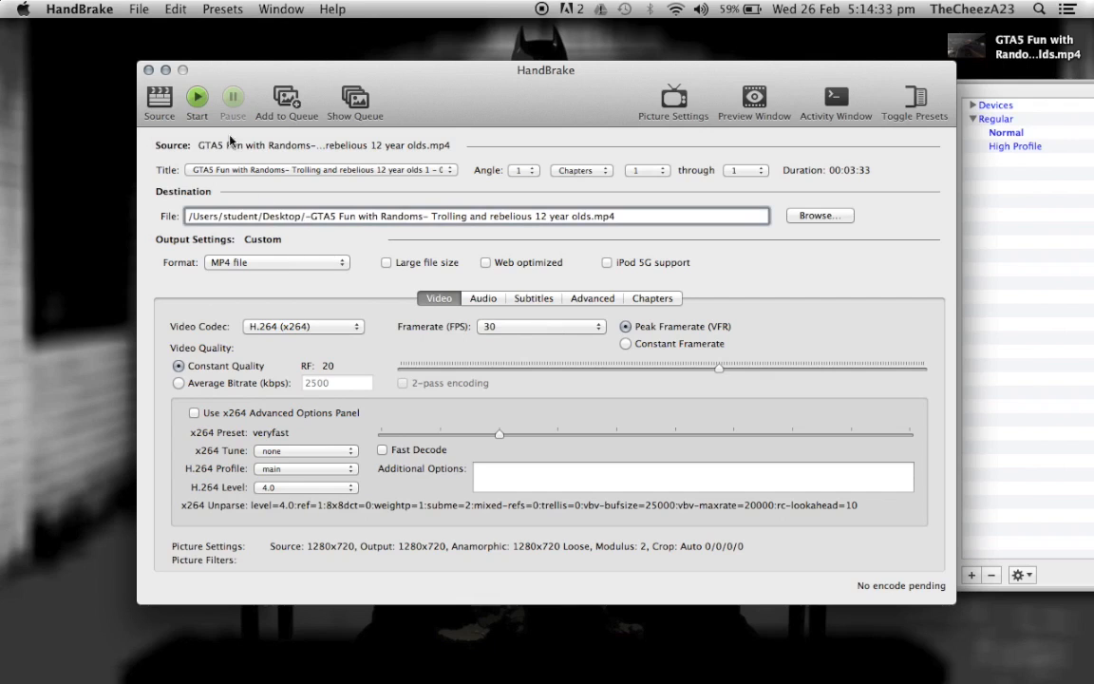
mouse_move(197, 95)
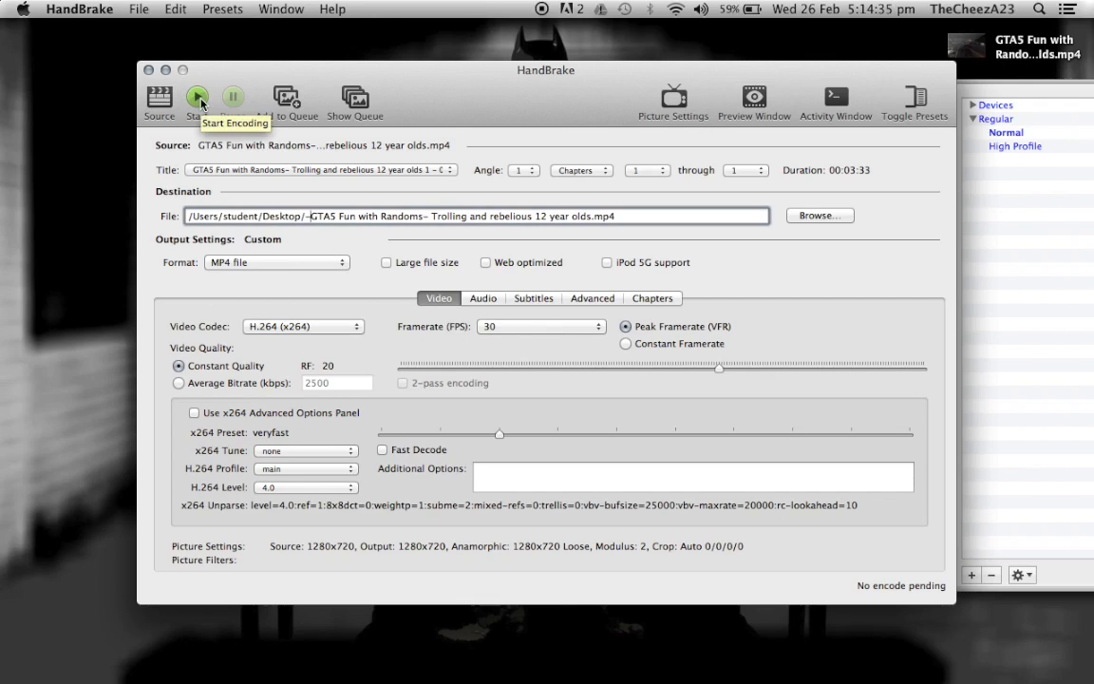
Start encoding the GTA5 video and let the queue run to completion
left_click(197, 95)
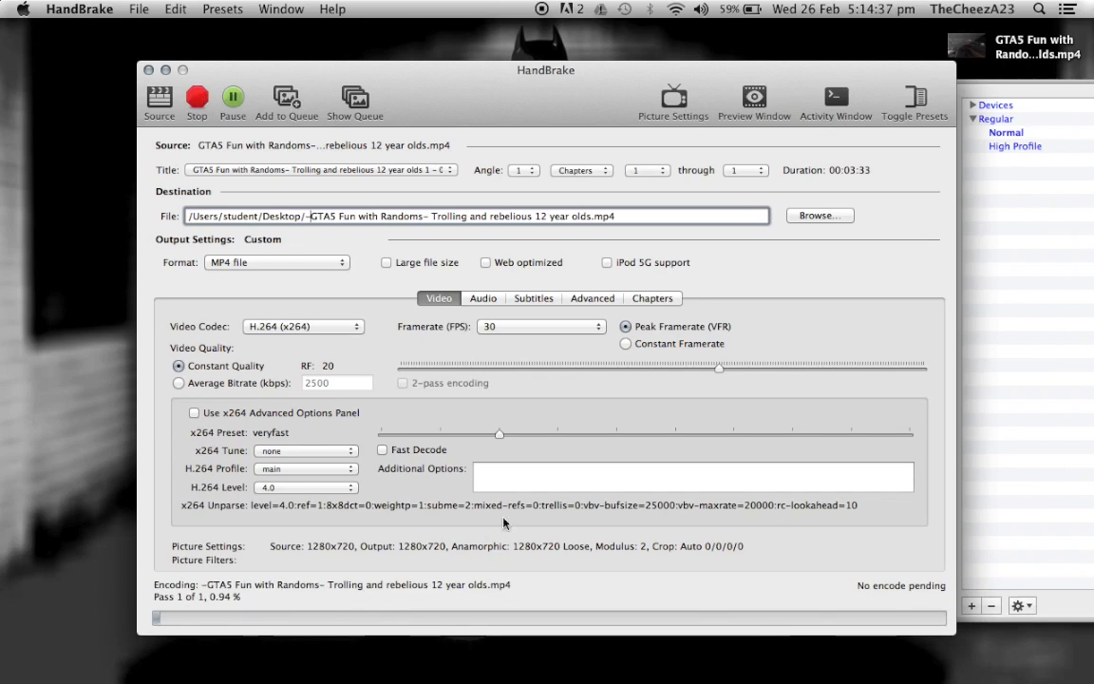
mouse_move(273, 597)
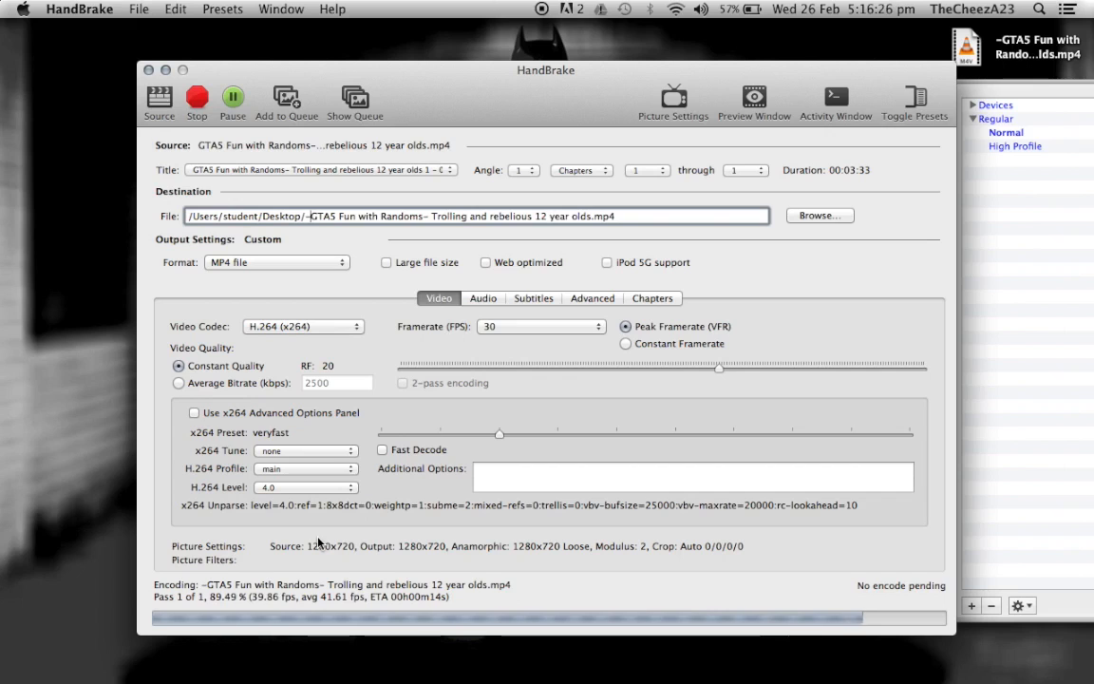
mouse_move(376, 517)
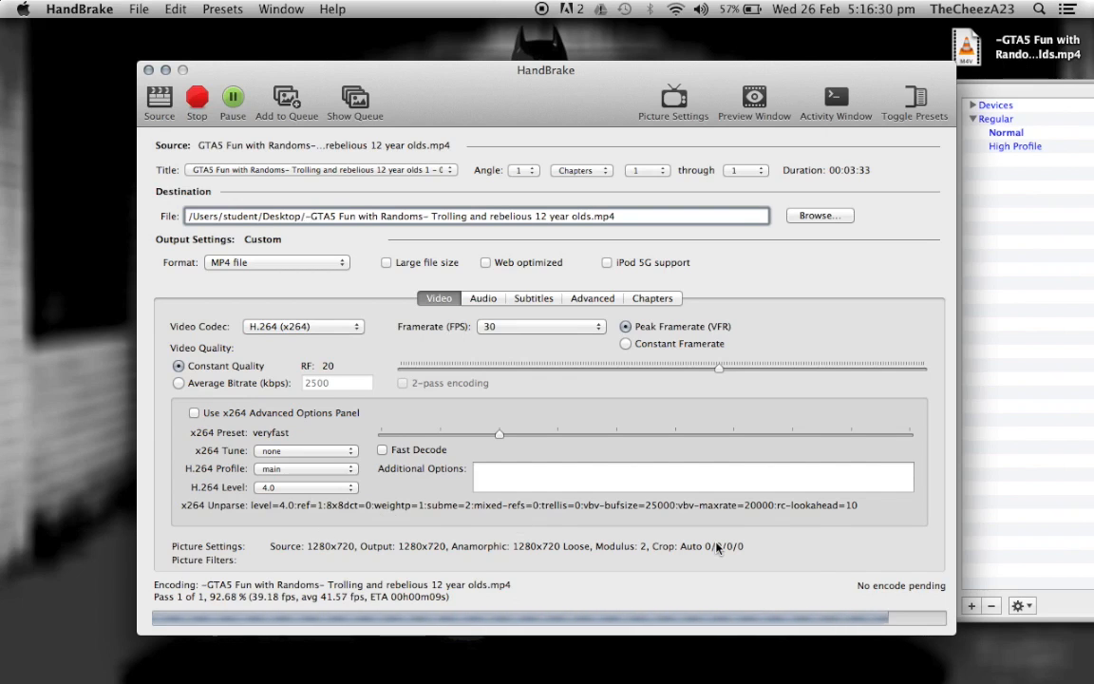
mouse_move(855, 183)
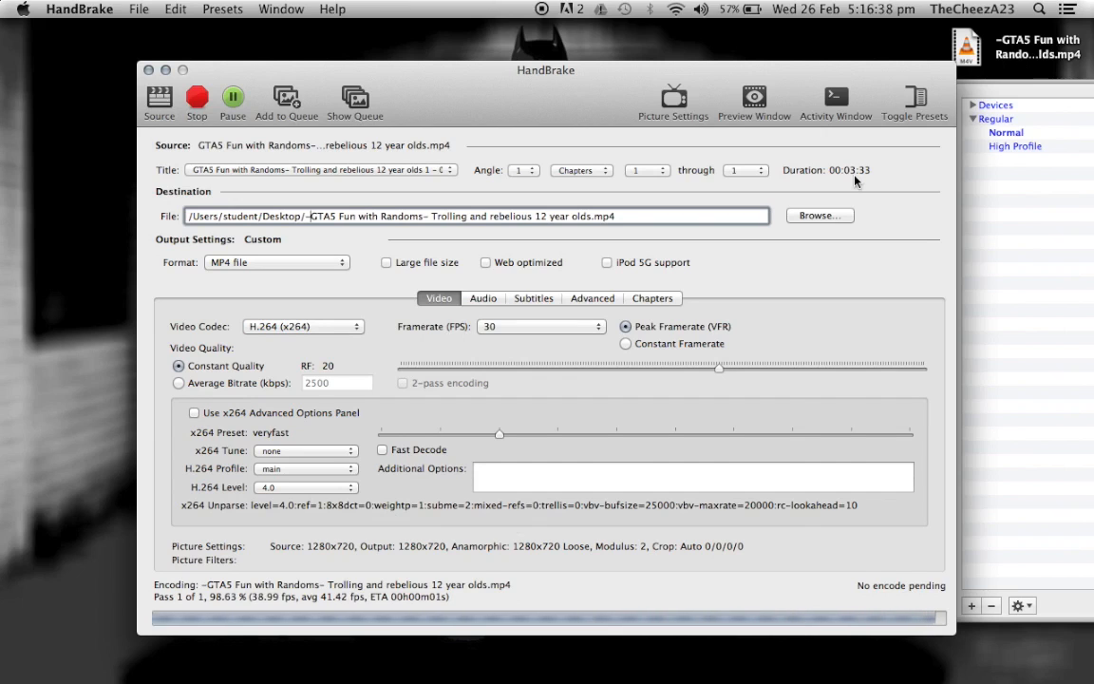
mouse_move(699, 351)
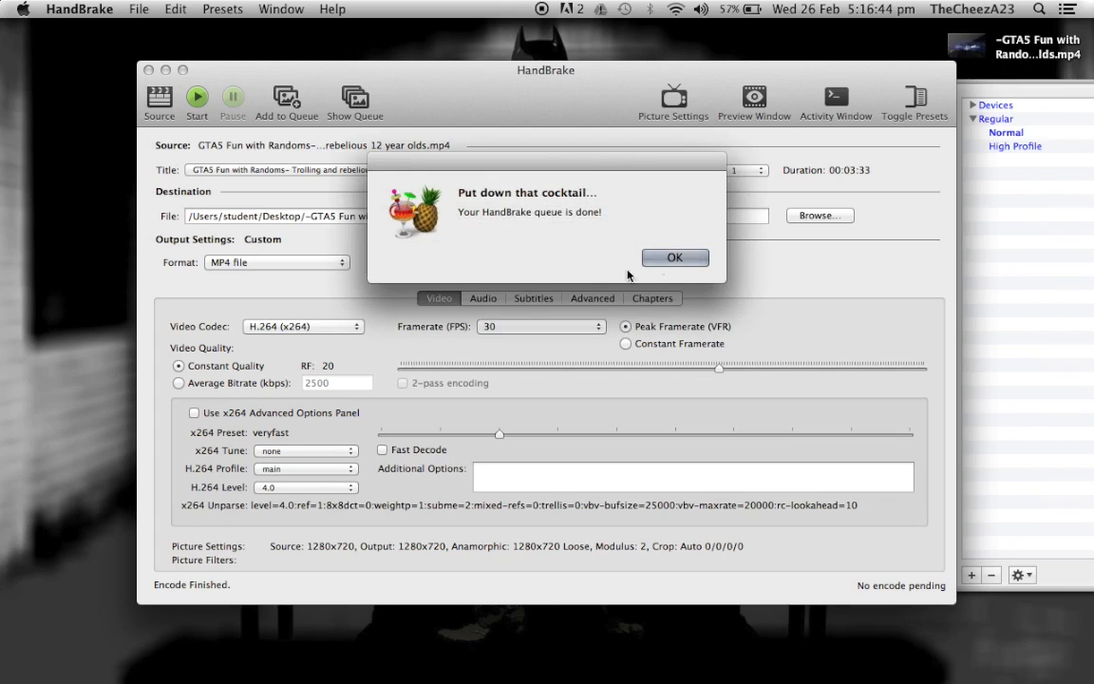
Dismiss the queue-finished alert and quit HandBrake
left_click(674, 259)
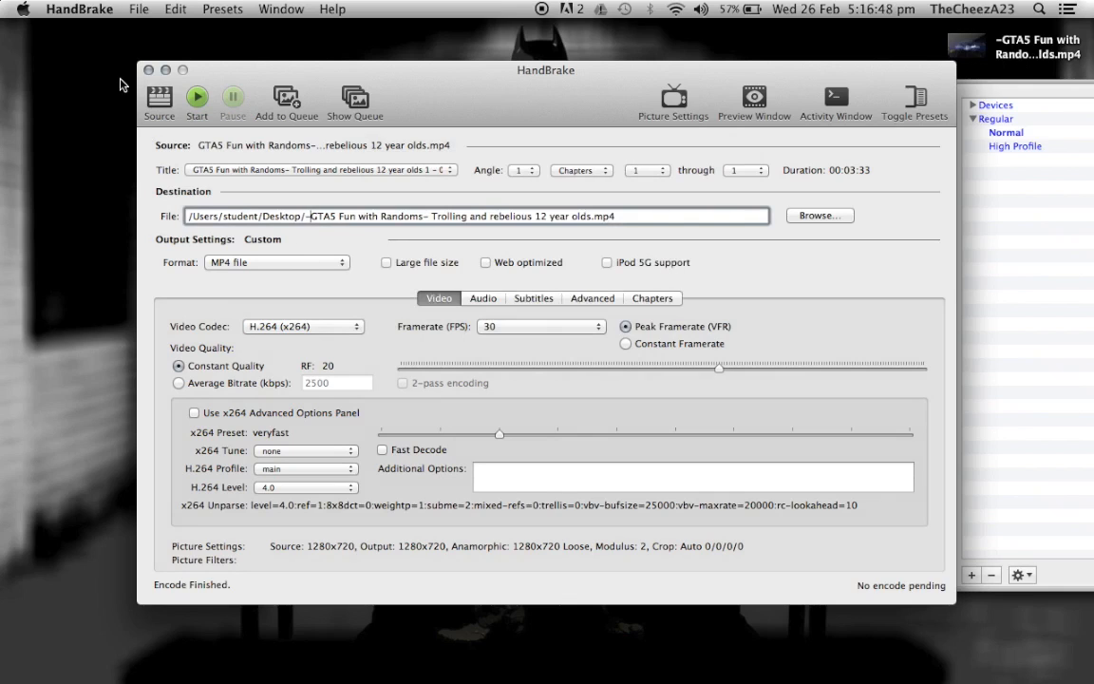
mouse_move(148, 72)
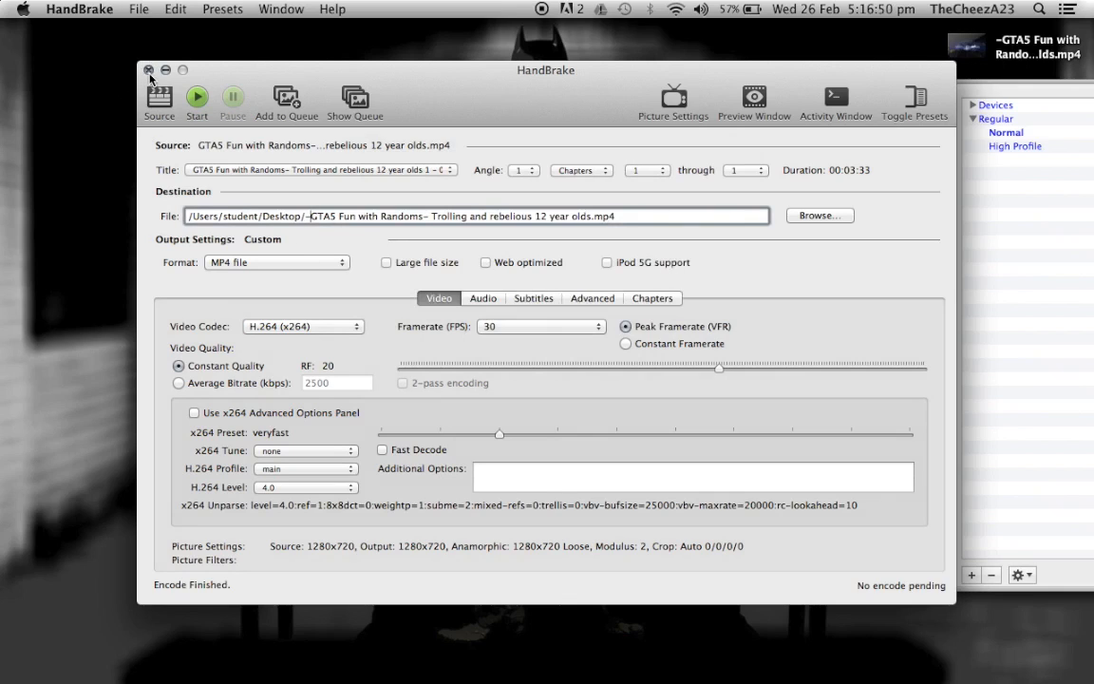
left_click(148, 70)
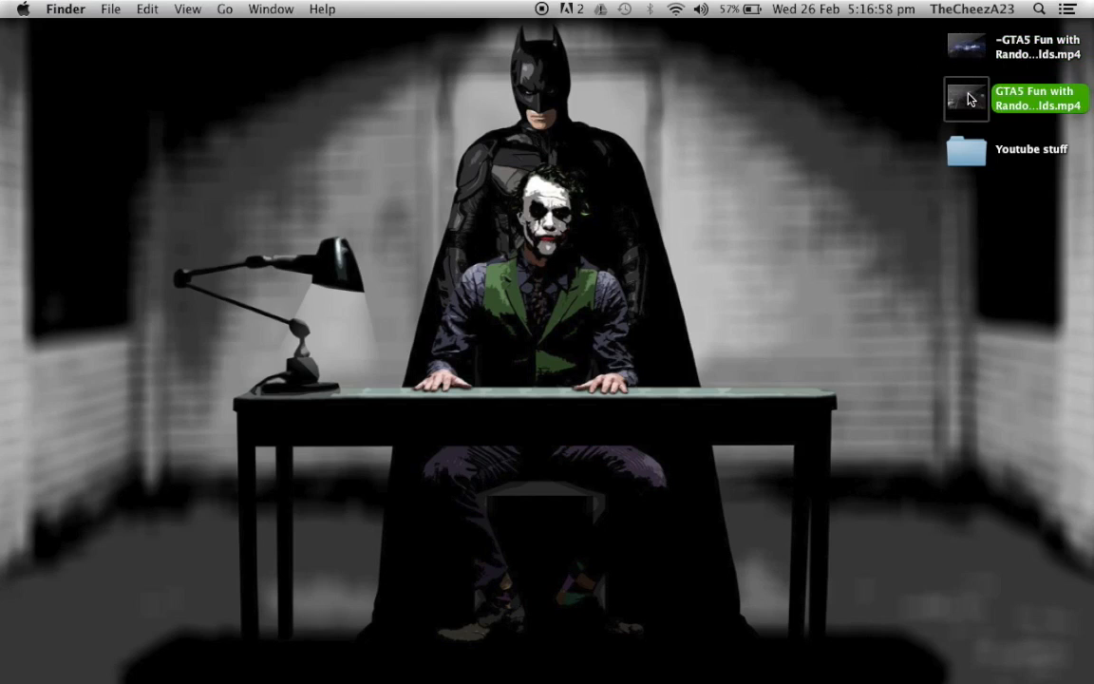
Open Get Info for both GTA5 videos, showing 321.6 MB original versus 123.2 MB encoded
right_click(965, 98)
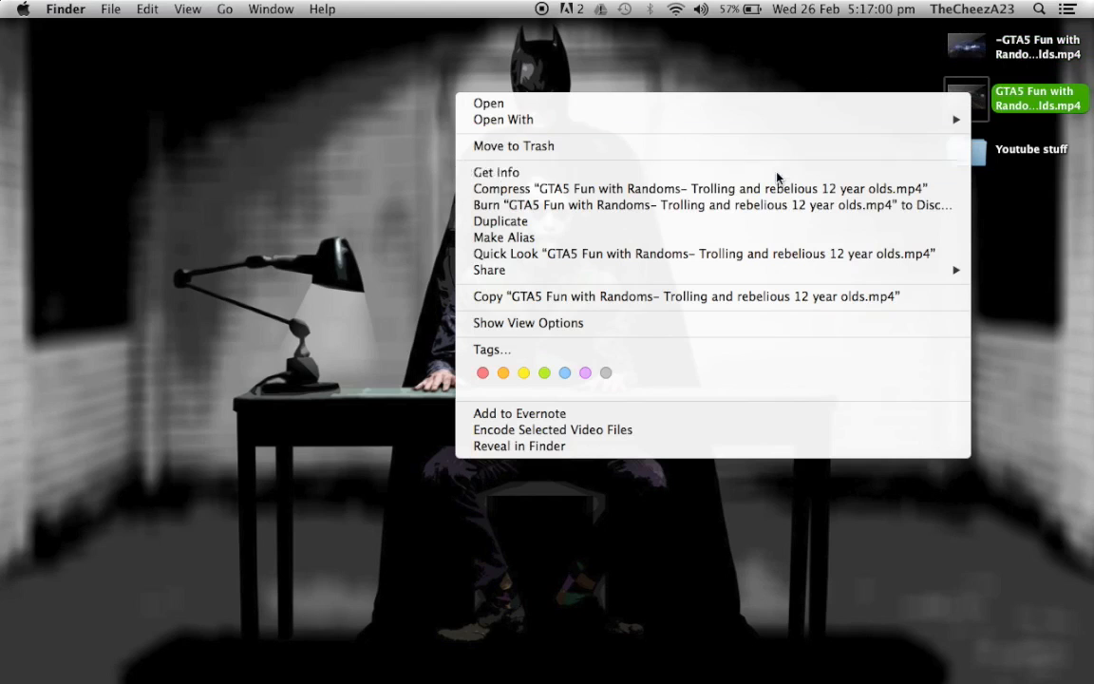
left_click(496, 171)
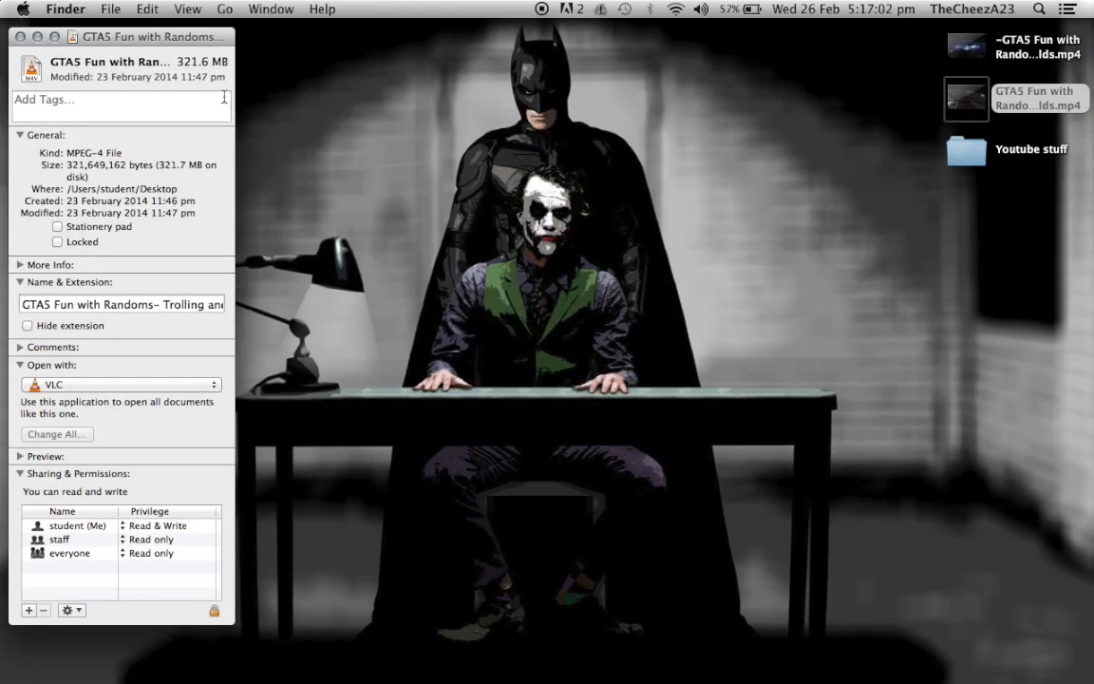
mouse_move(239, 68)
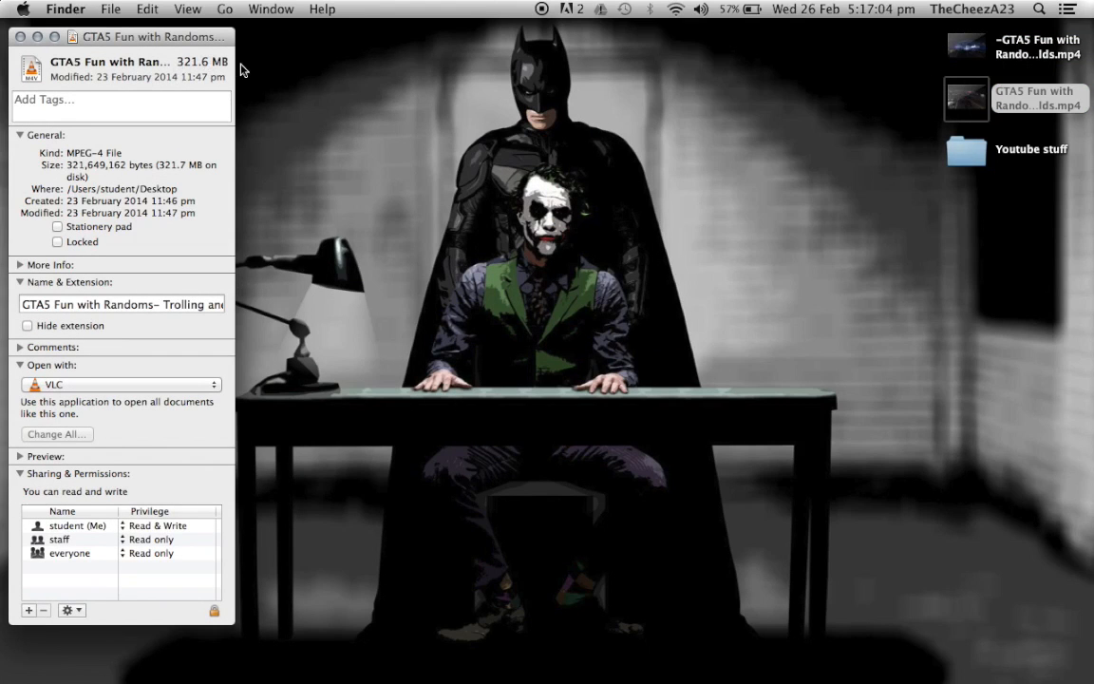
mouse_move(978, 49)
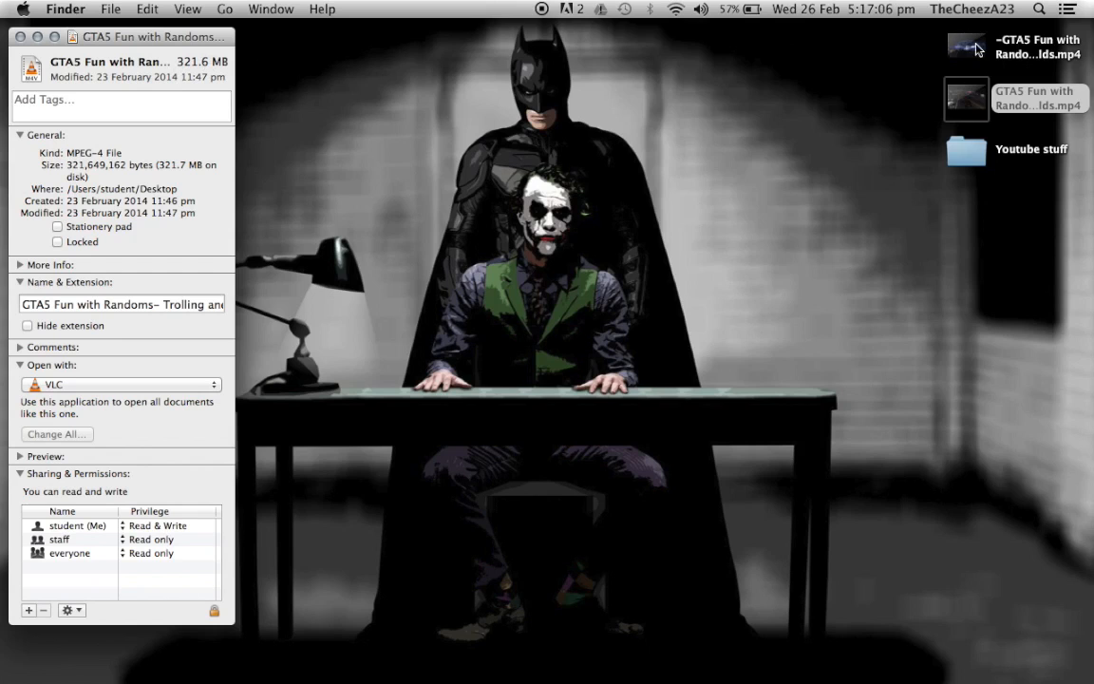
right_click(965, 46)
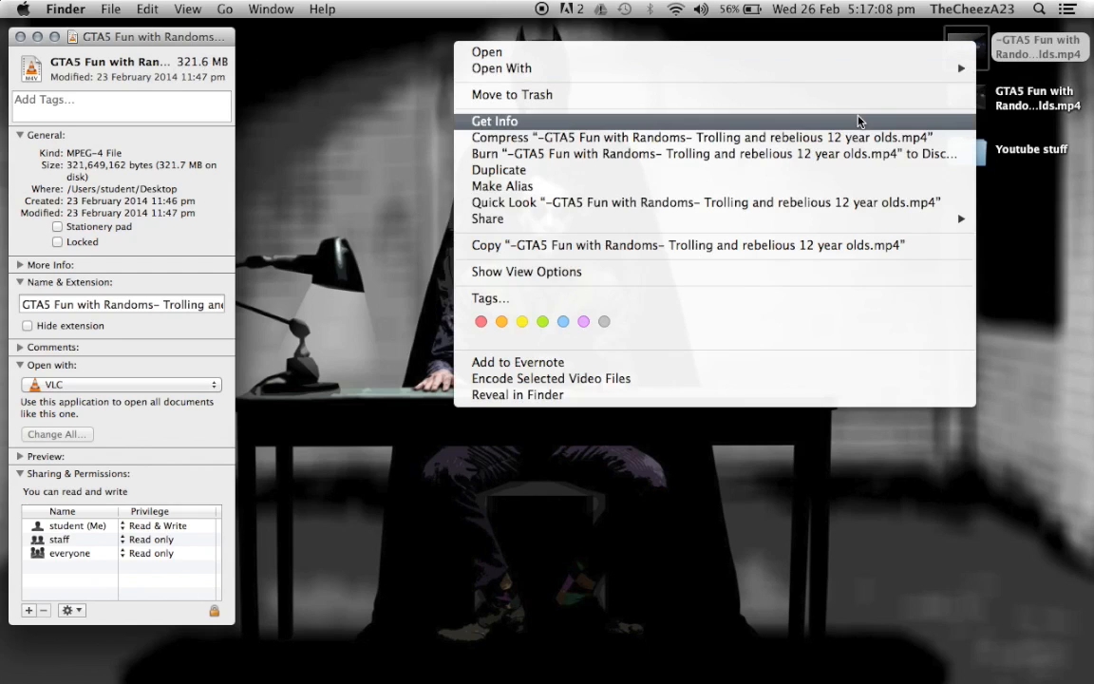
left_click(494, 122)
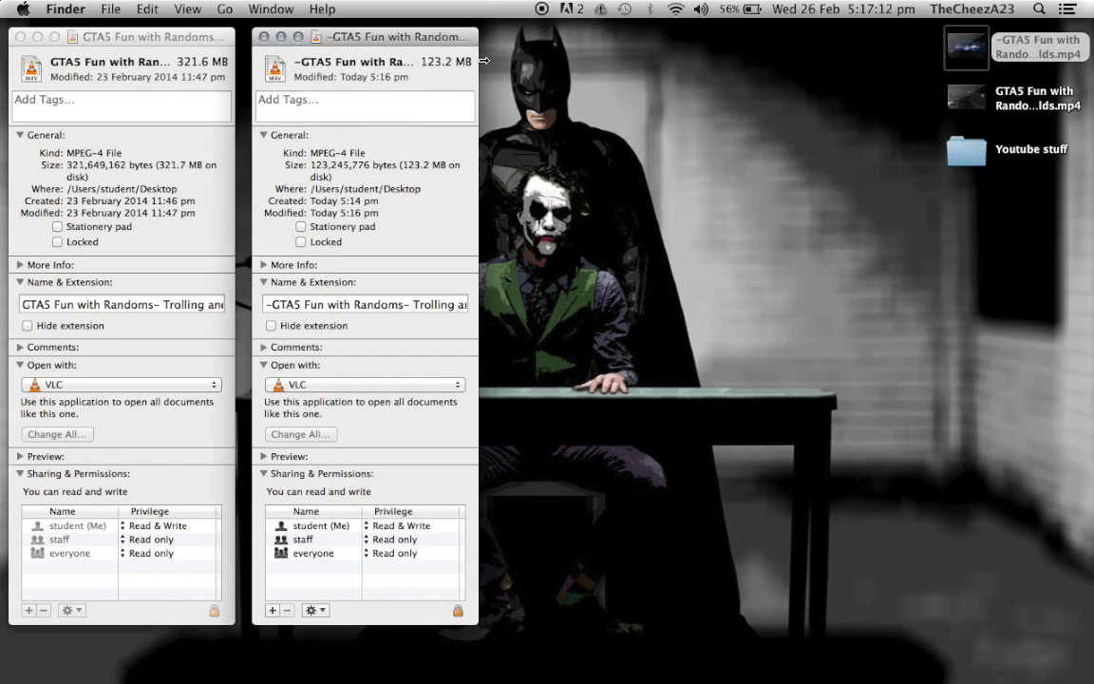
mouse_move(927, 92)
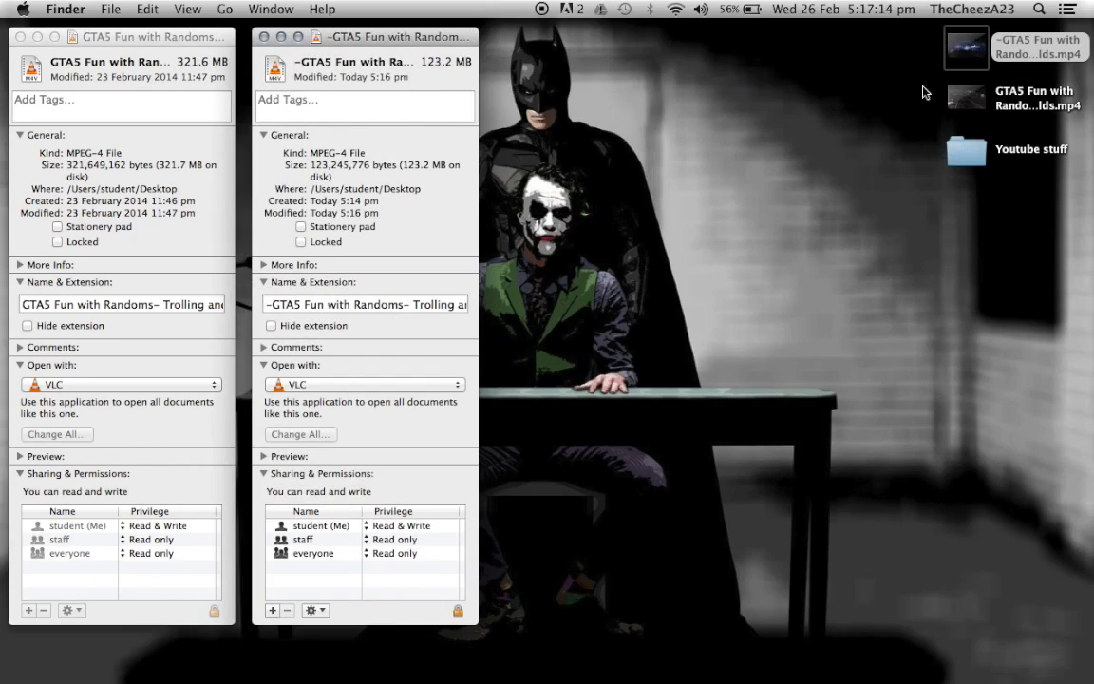
mouse_move(672, 112)
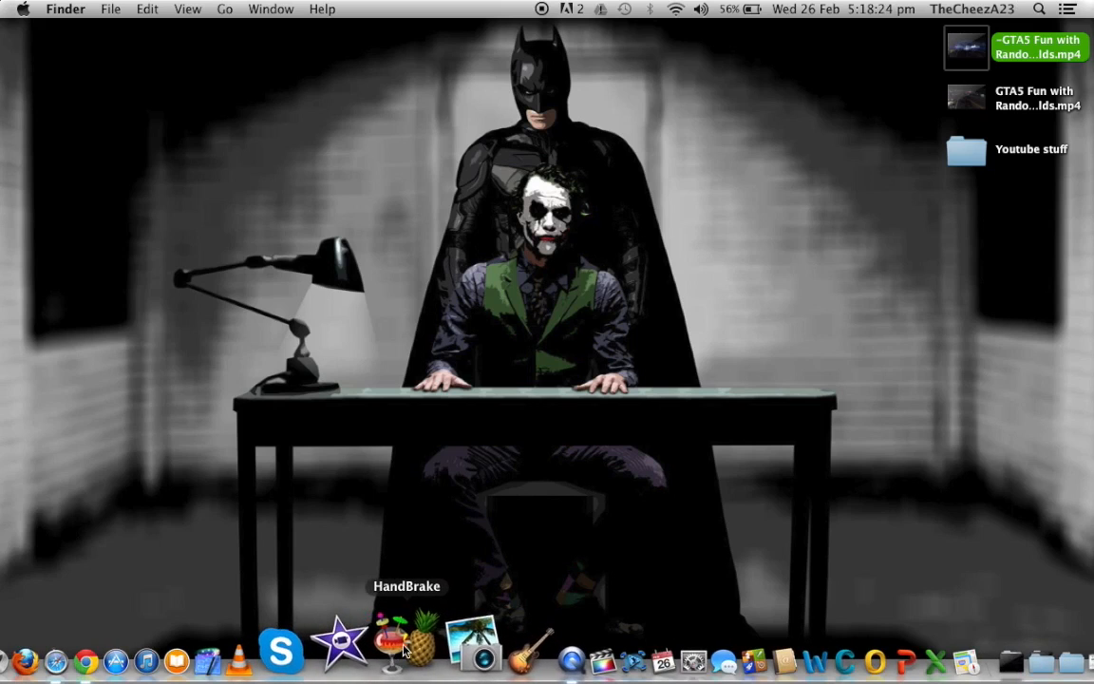
Relaunch HandBrake from the Dock so its Open source dialog shows the Desktop
left_click(407, 649)
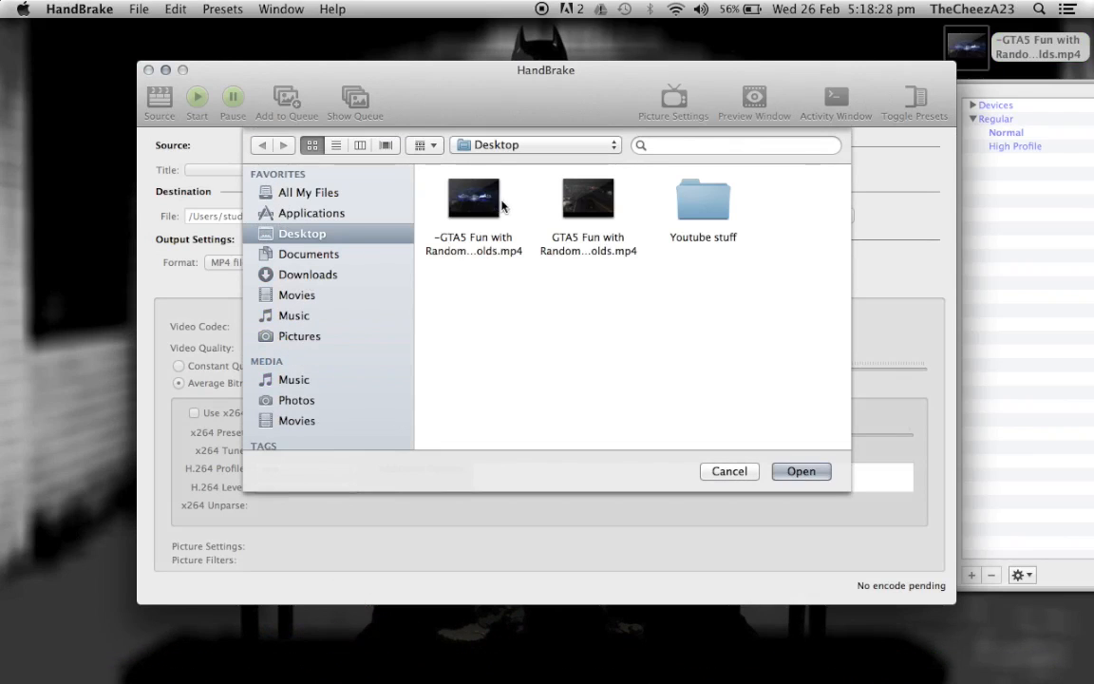
mouse_move(612, 398)
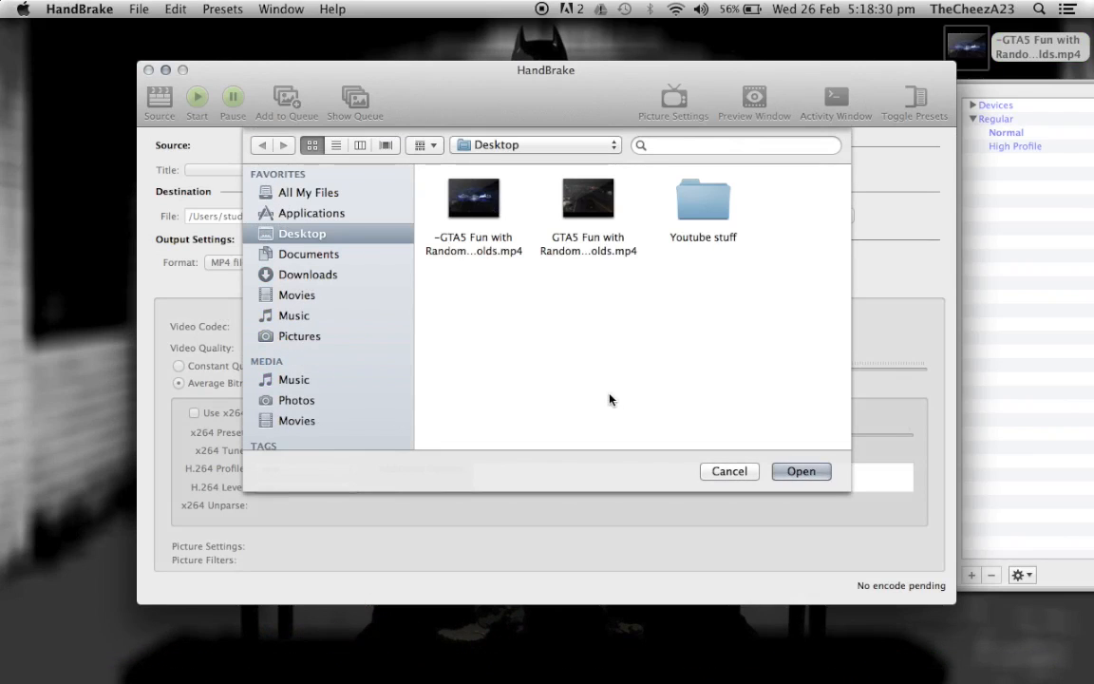